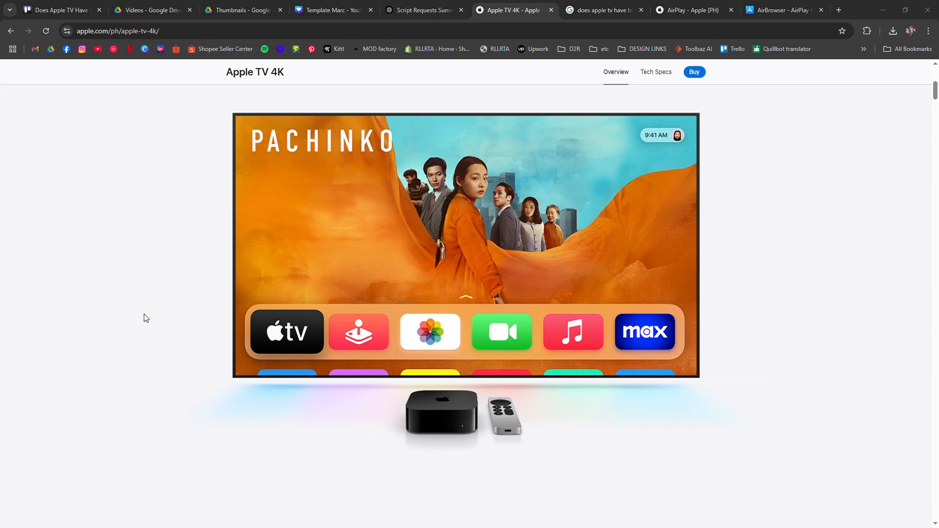
mouse_move(150, 300)
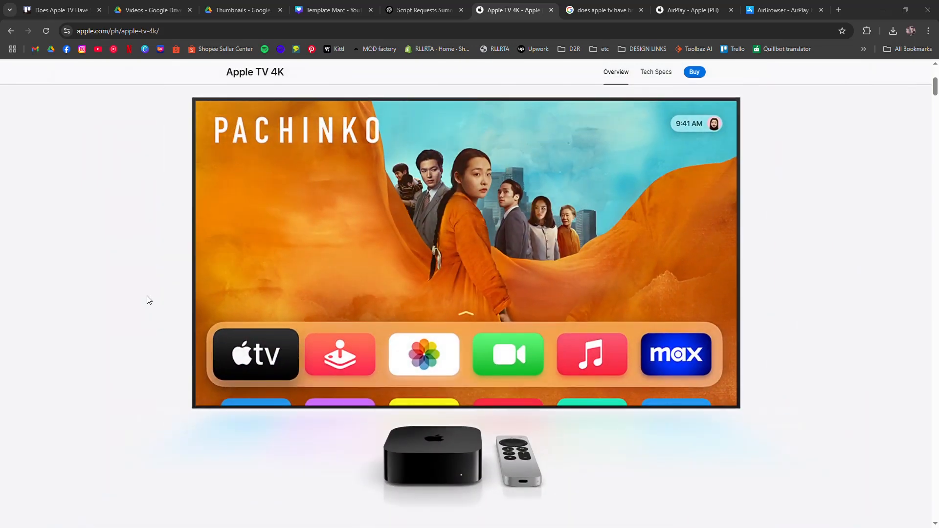
Browse down the Apple TV 4K page, then switch to the 'does apple tv have browser' search tab
scroll(down, 3)
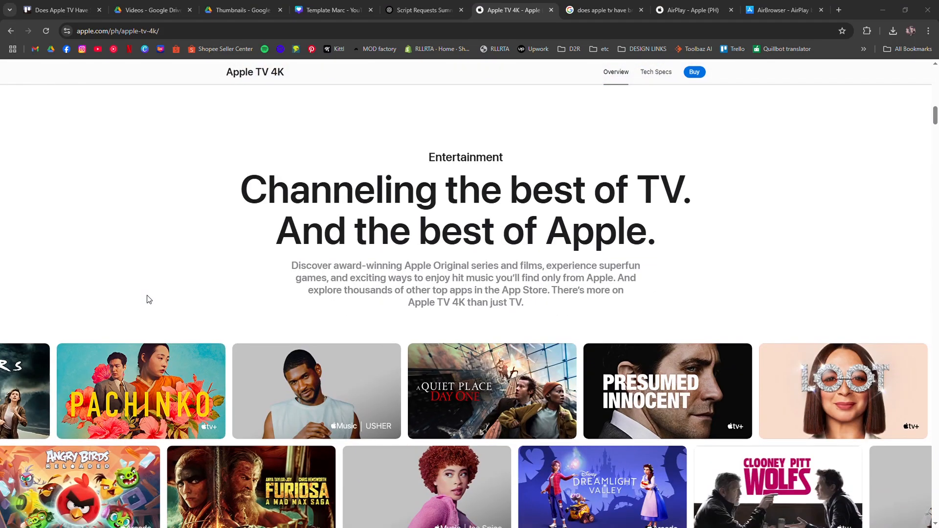
scroll(down, 3)
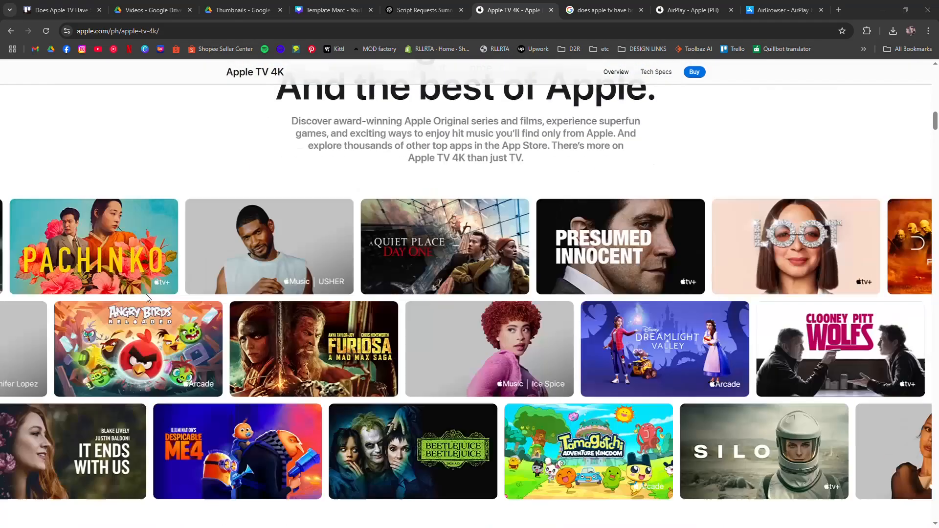
scroll(down, 3)
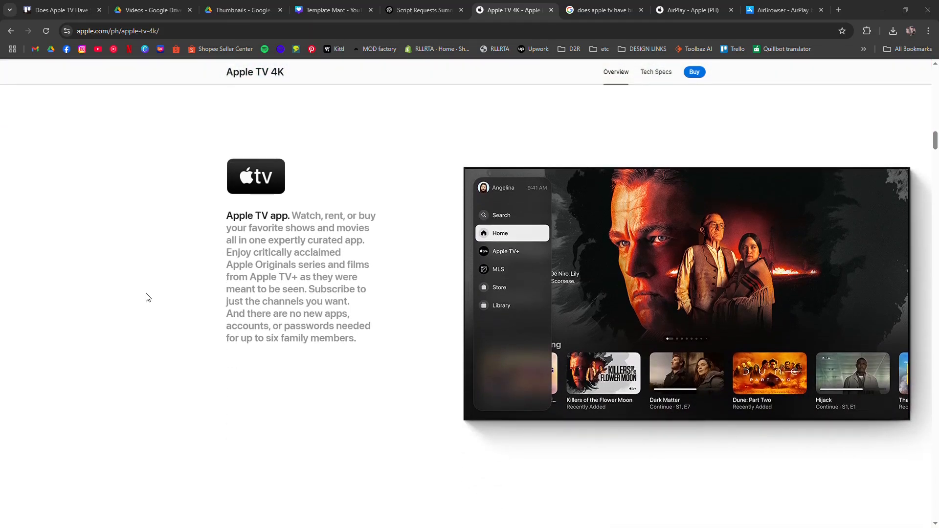
click(604, 10)
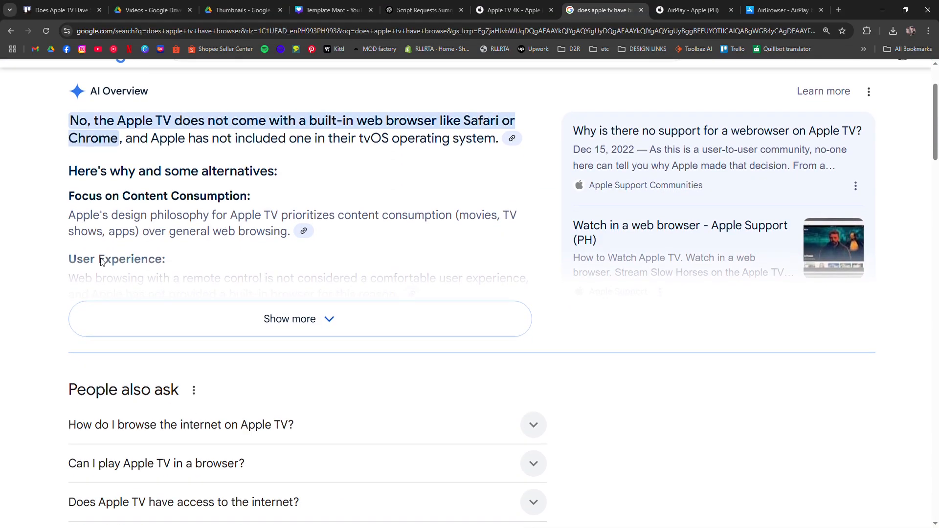
Review Google's alternatives (AirPlay, apps, sideloading), then switch to the AirPlay - Apple (PH) tab
click(290, 319)
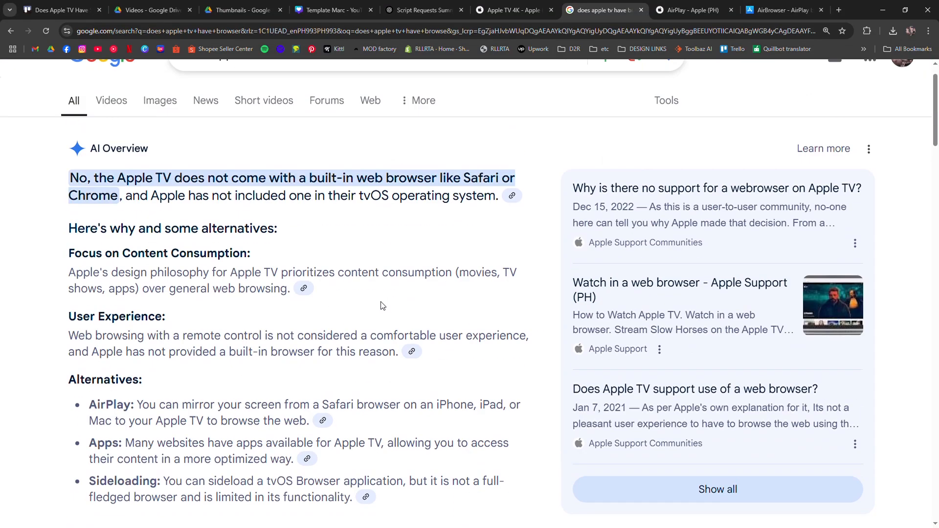
scroll(down, 3)
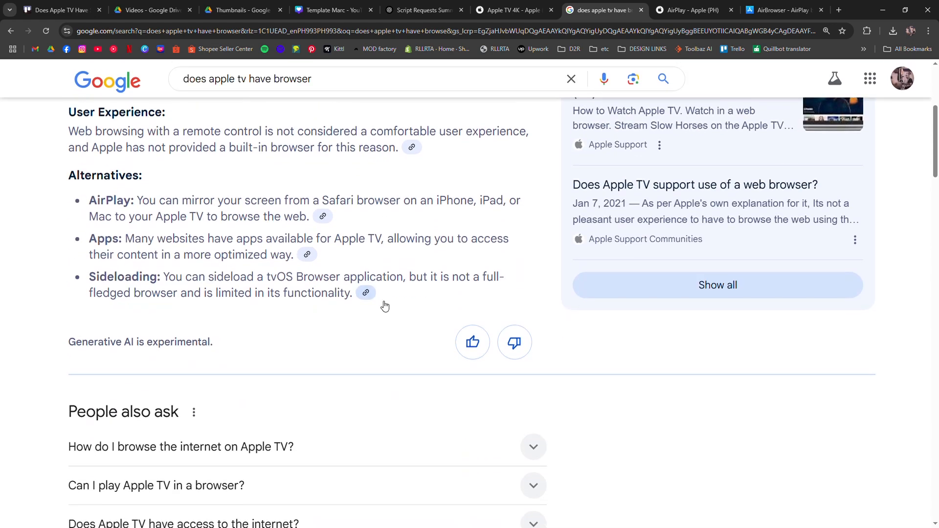
scroll(down, 3)
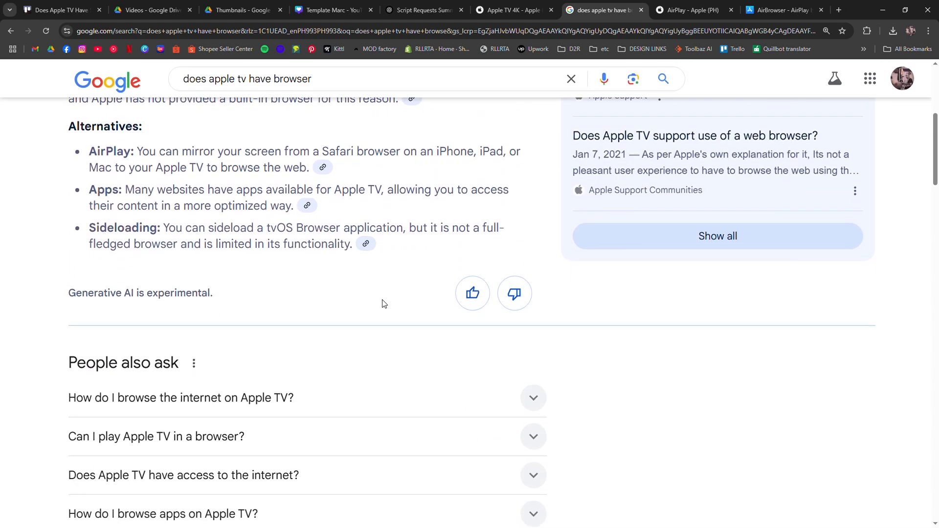
scroll(up, 3)
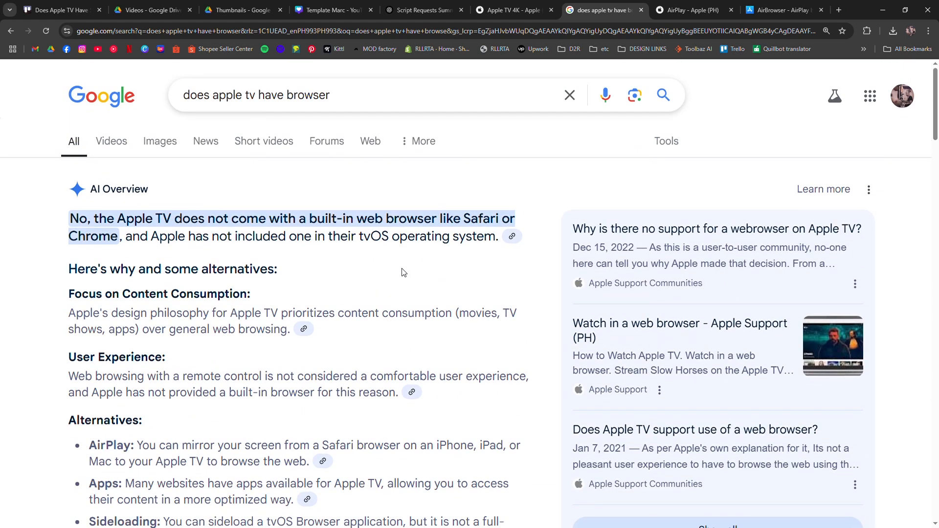
scroll(down, 3)
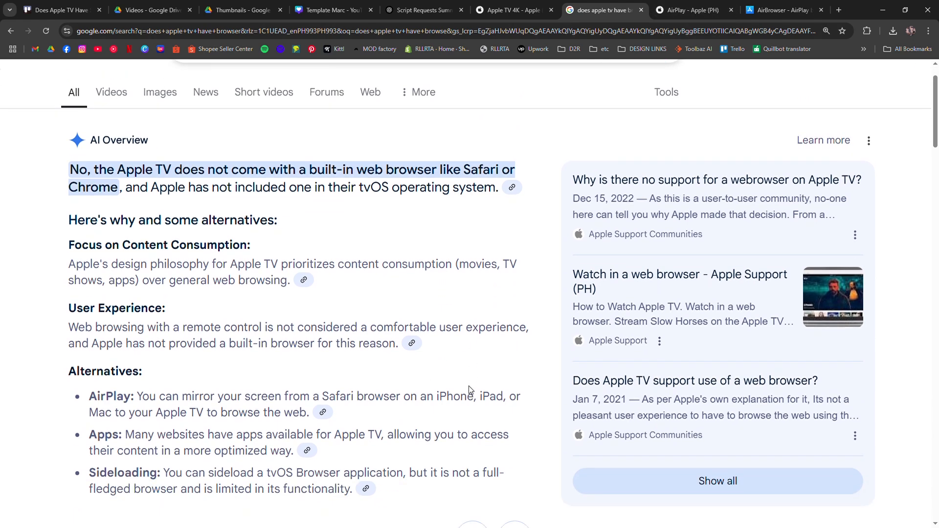
mouse_move(474, 414)
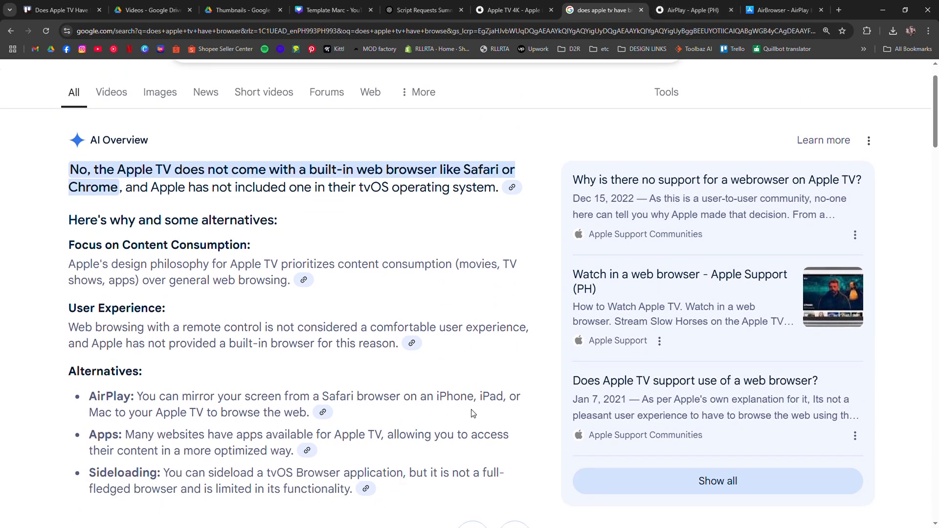
click(689, 10)
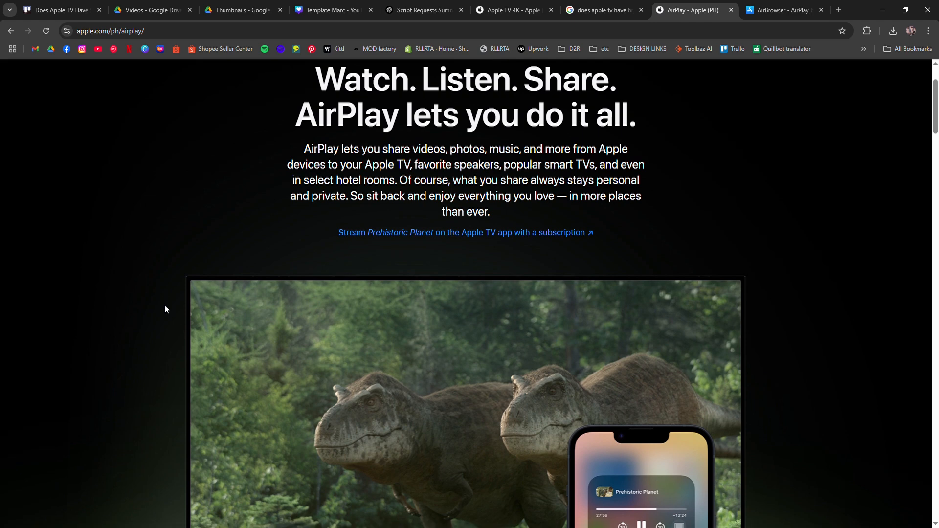
Scroll the AirPlay page past the demo video to the sharing-to-Apple-TV section
scroll(down, 3)
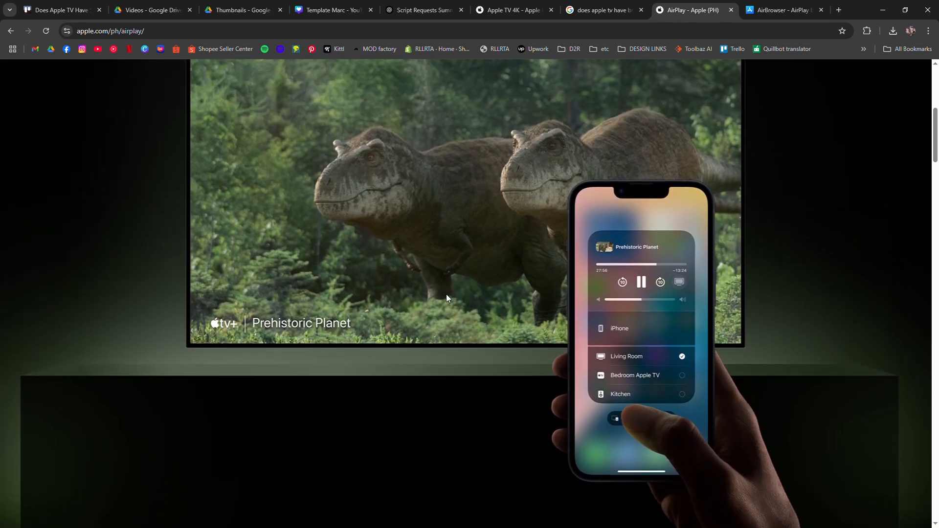
scroll(down, 3)
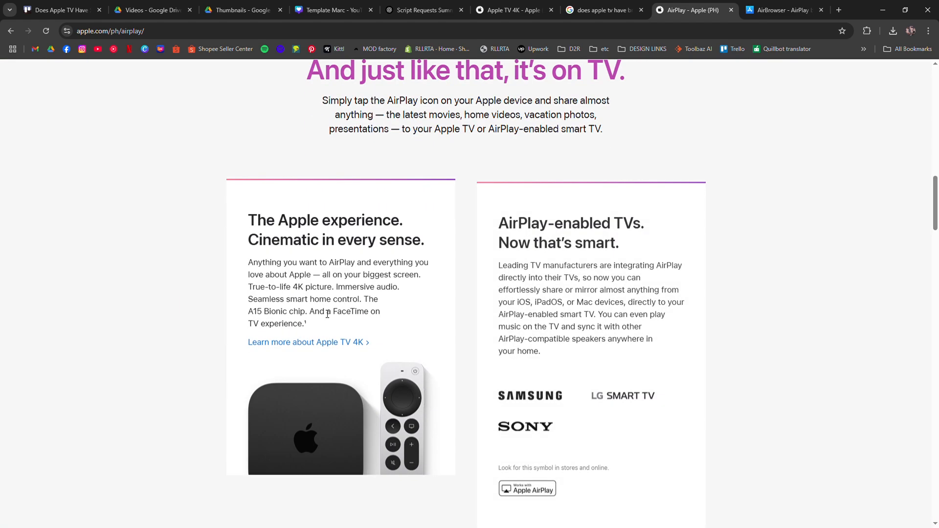
click(786, 9)
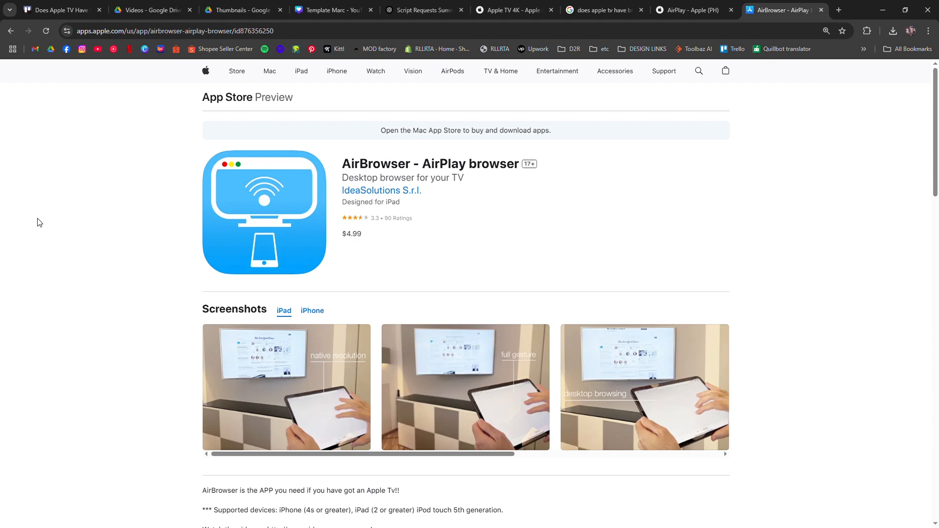
scroll(down, 3)
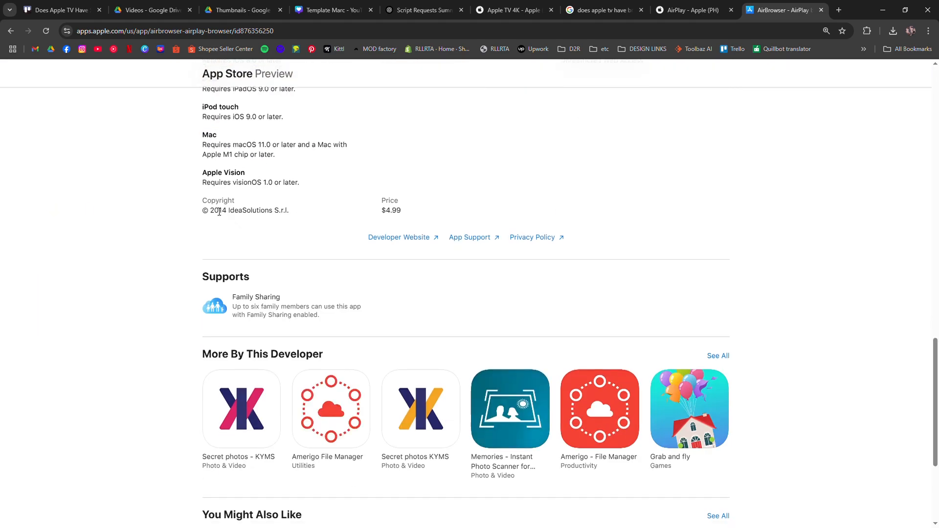
scroll(up, 3)
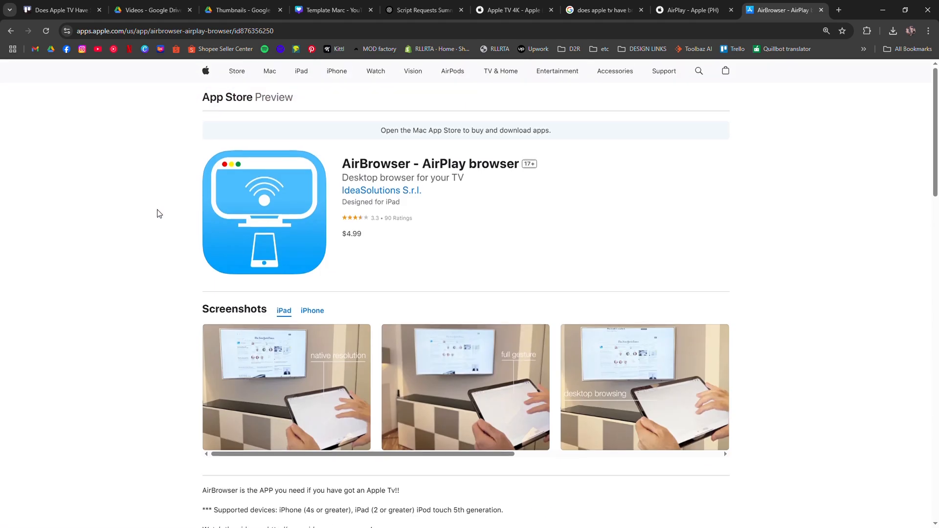
mouse_move(157, 211)
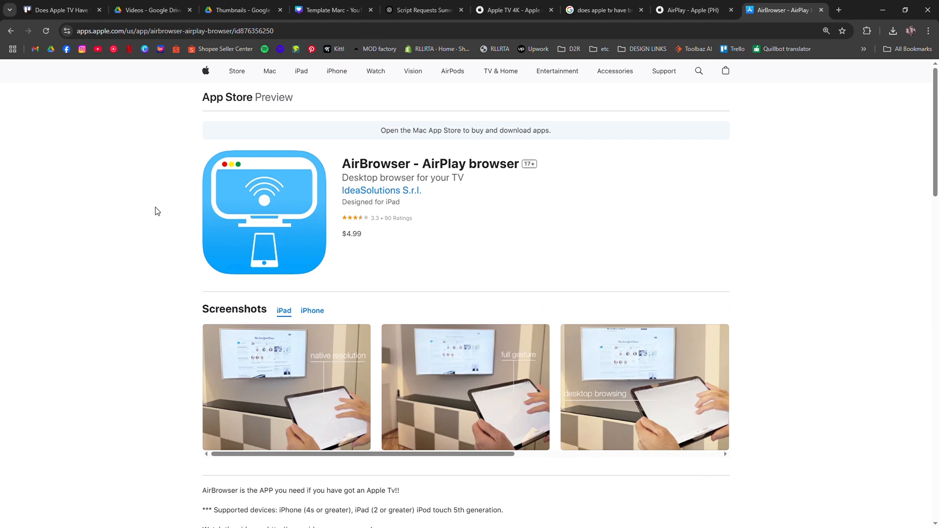